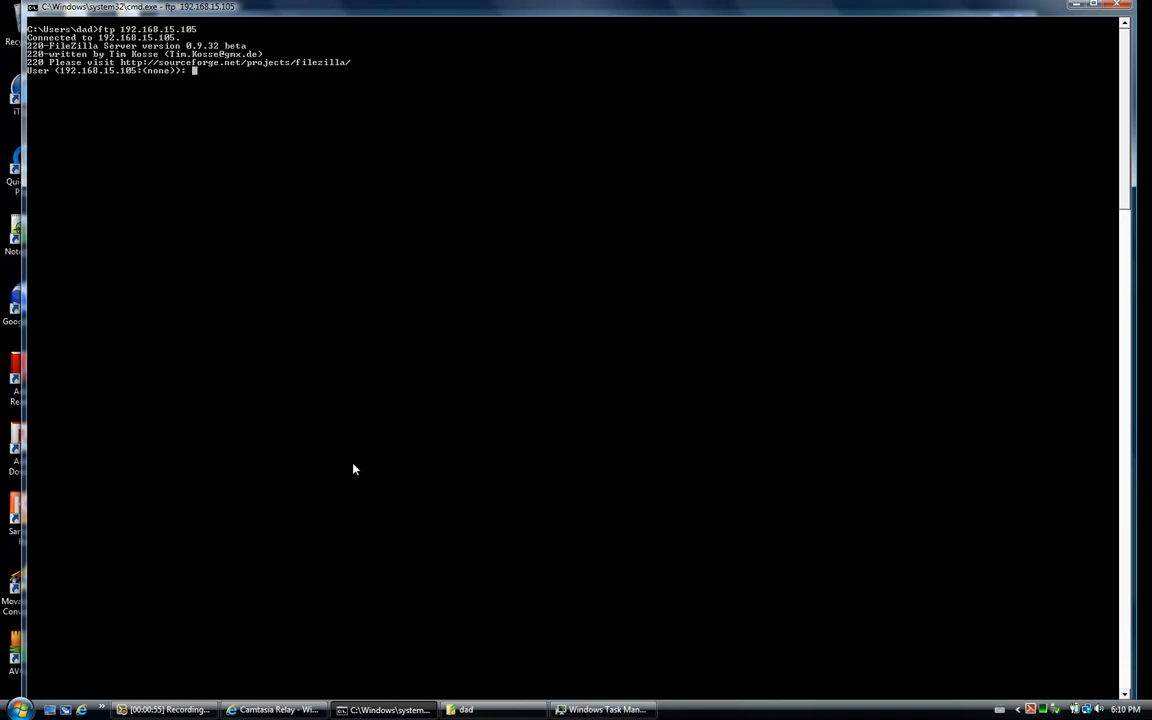
# - Log in to the FTP server with the username and password
pyautogui.write('cst010')
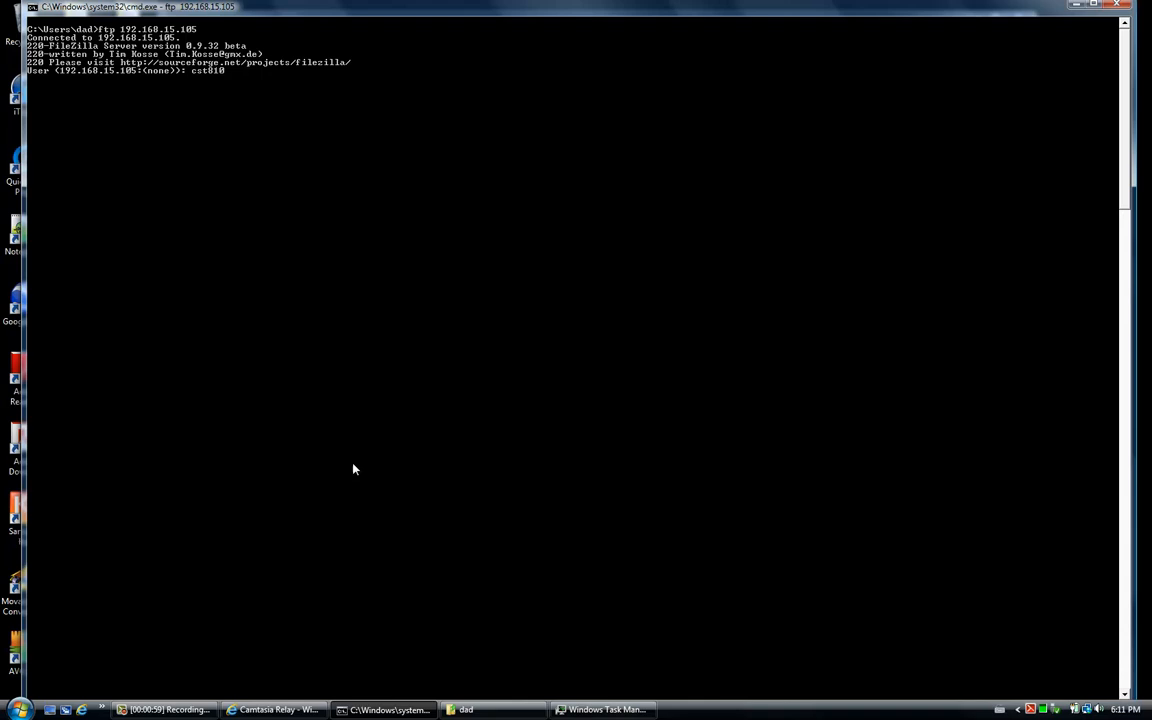
pyautogui.write('3')
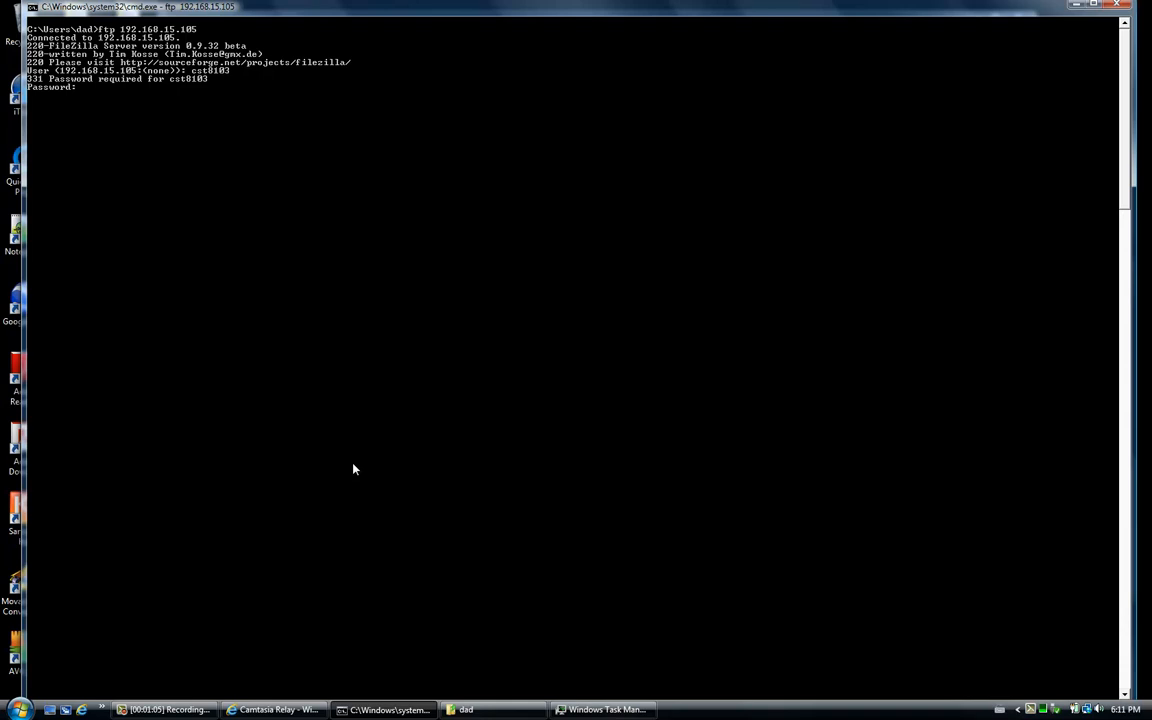
pyautogui.press('Enter')
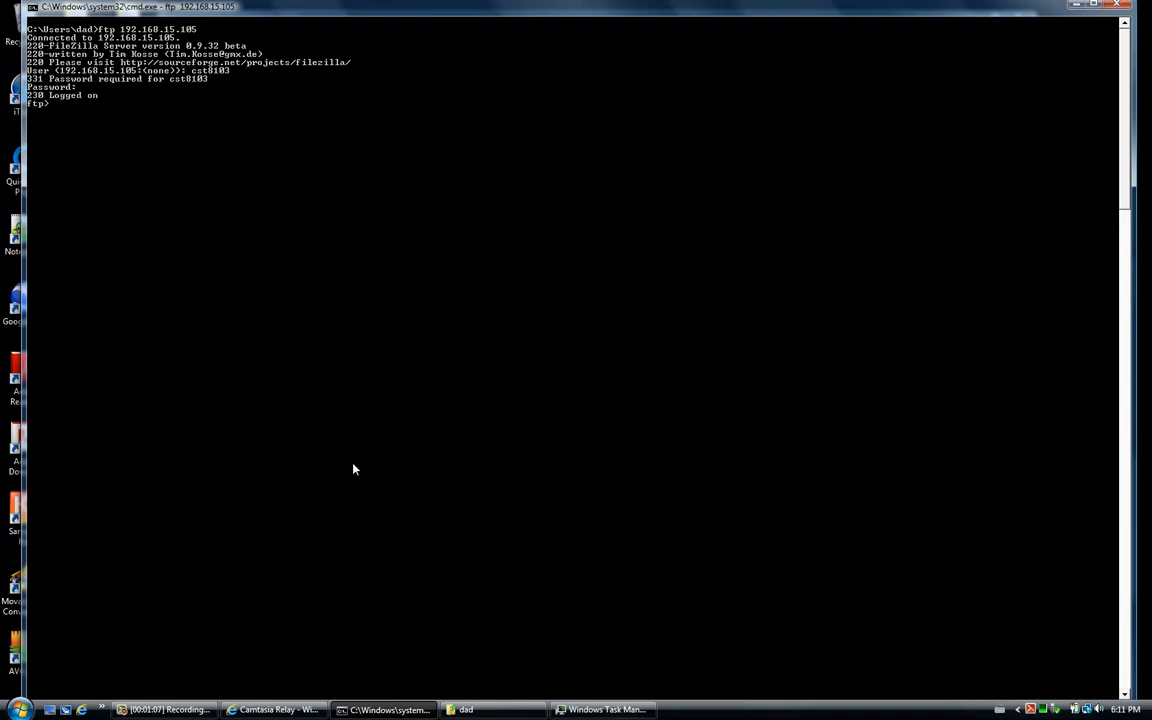
# - List the server's contents and change into the download directory
pyautogui.write('ls')
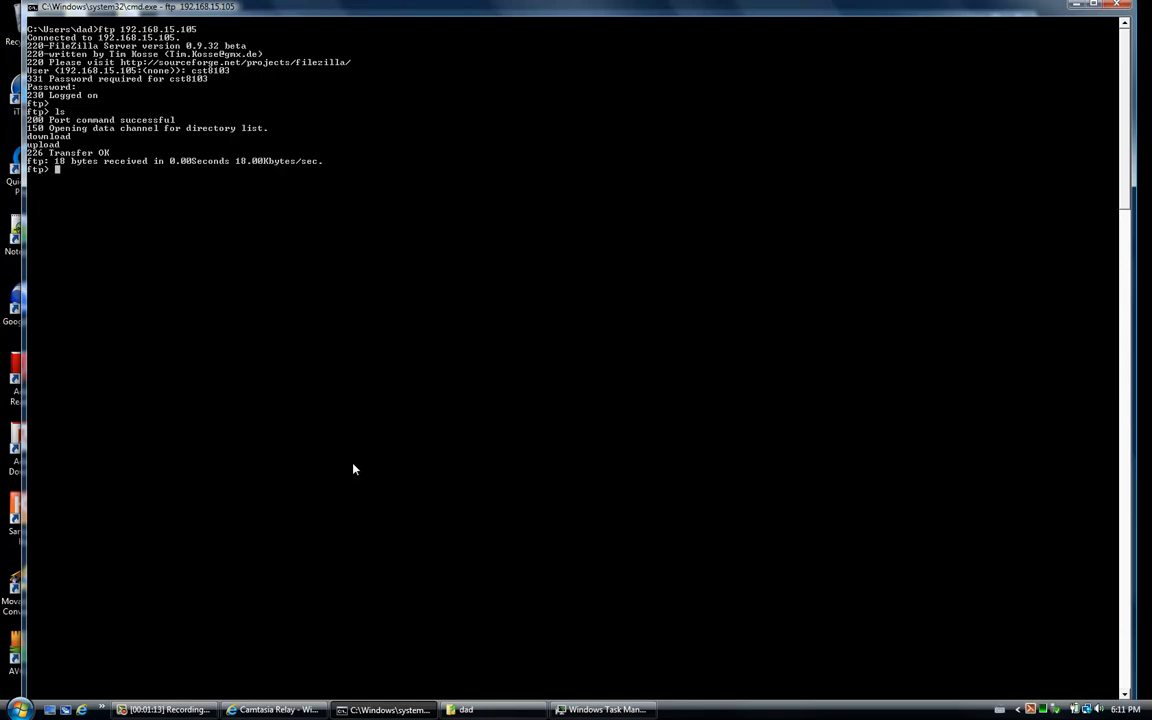
pyautogui.write('cd d')
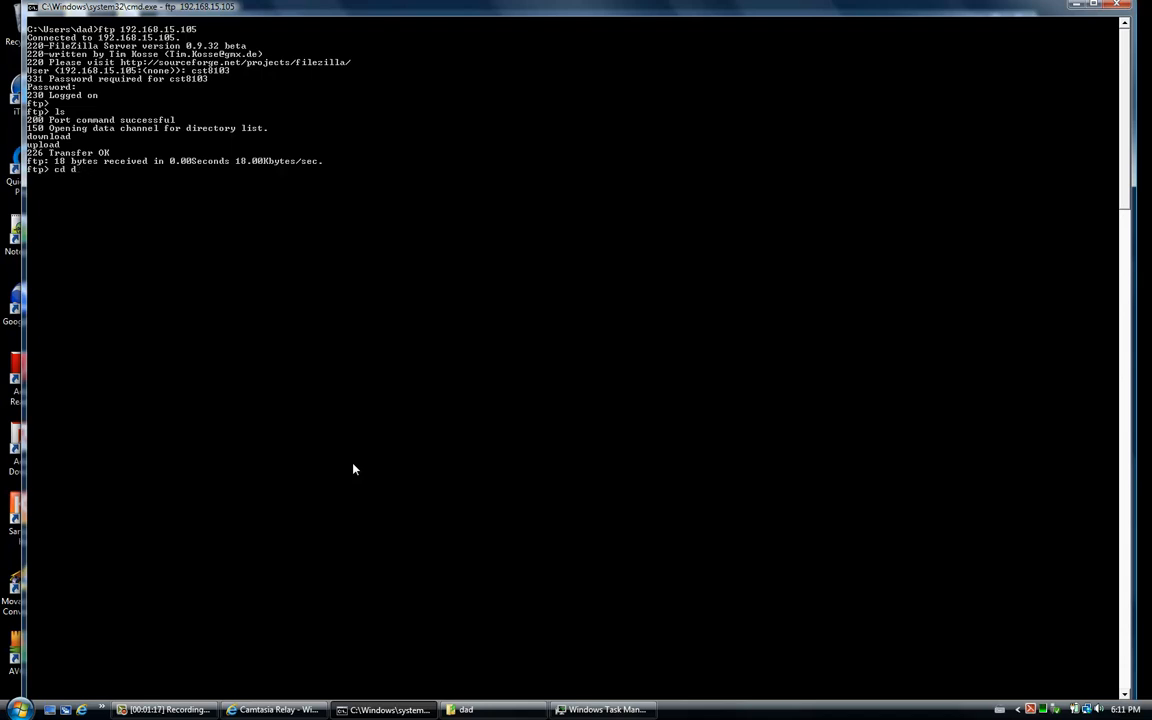
pyautogui.write('ownlad')
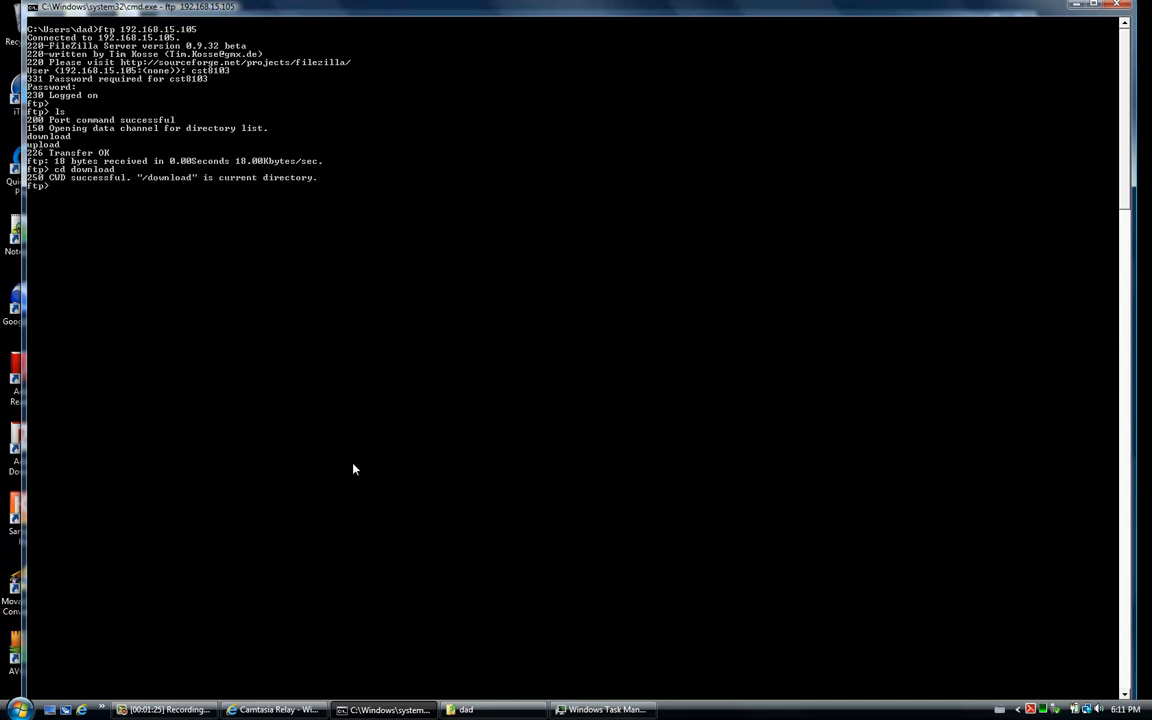
# - List the download directory and fetch the .pka file to the local computer with get
pyautogui.write('ls')
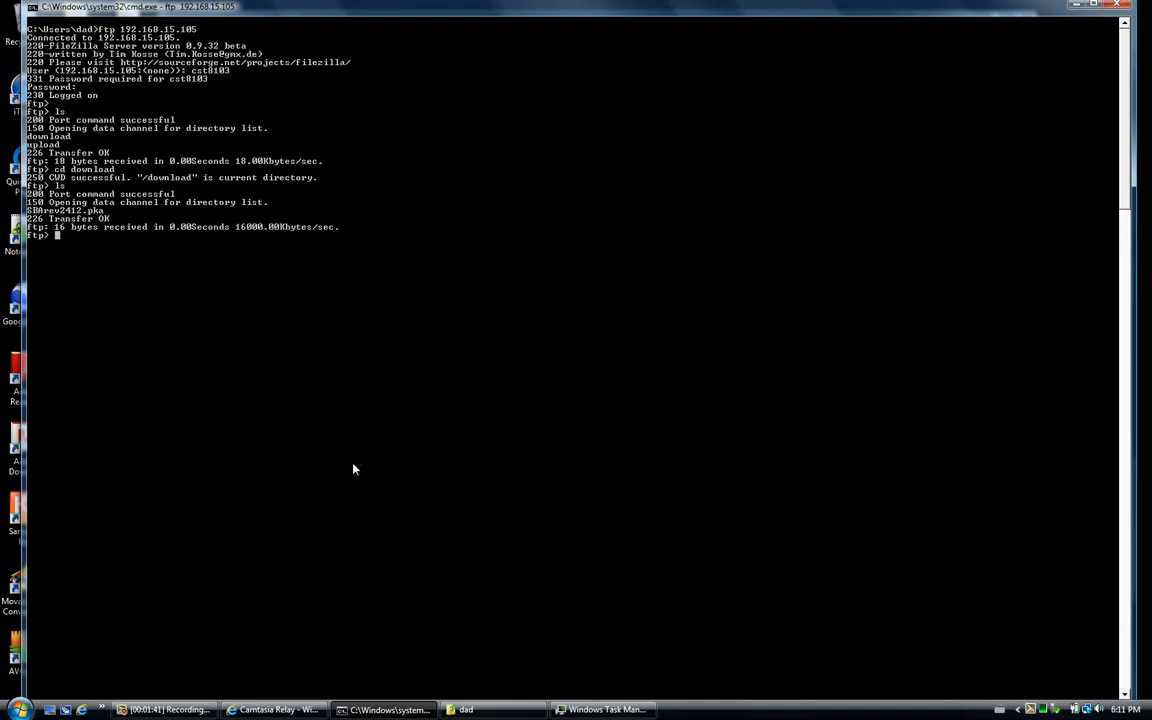
pyautogui.write('get')
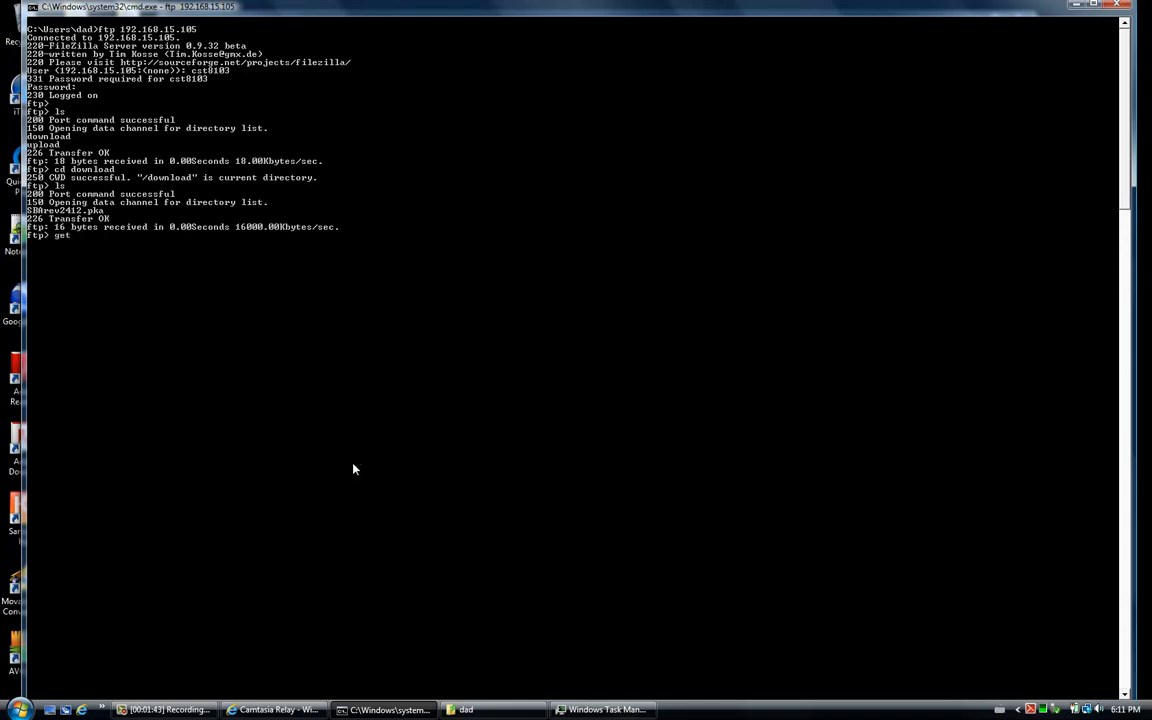
pyautogui.write('sharev')
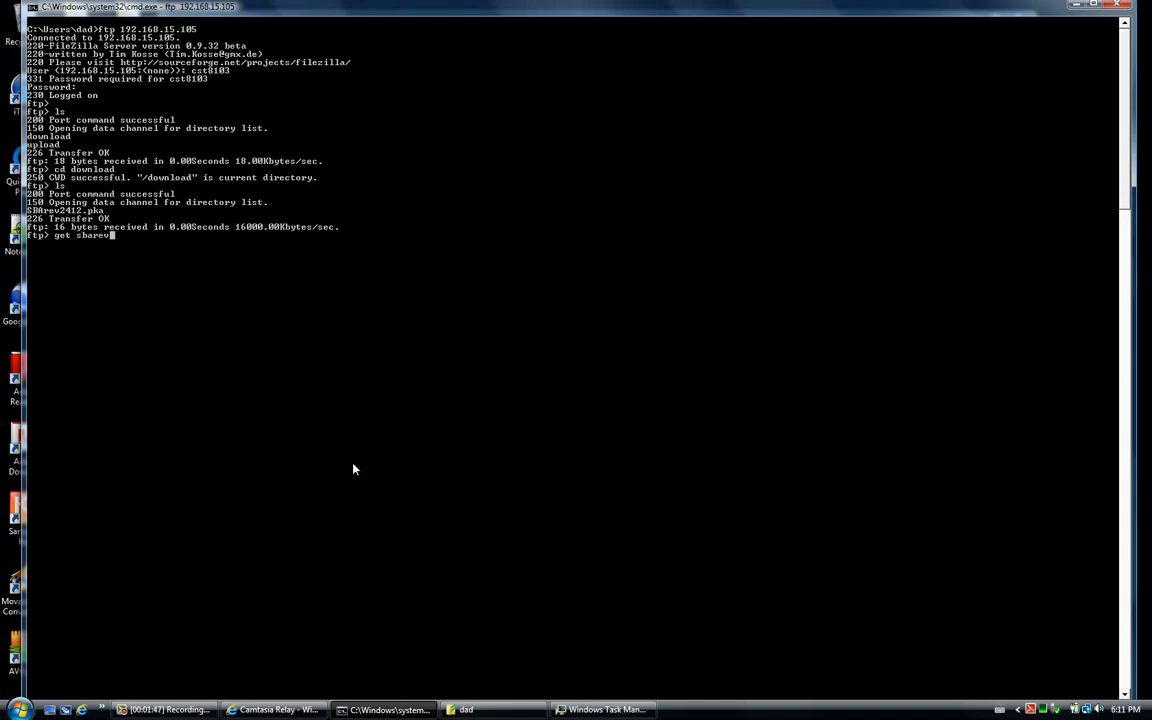
pyautogui.write('23')
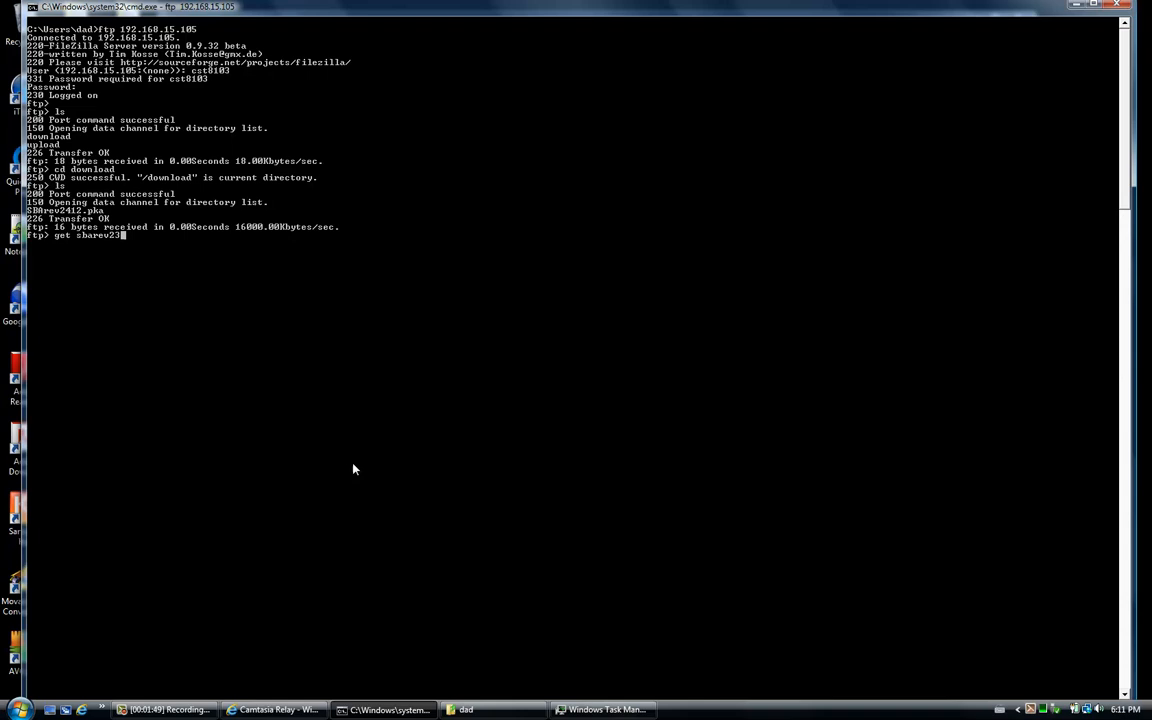
pyautogui.write('412.')
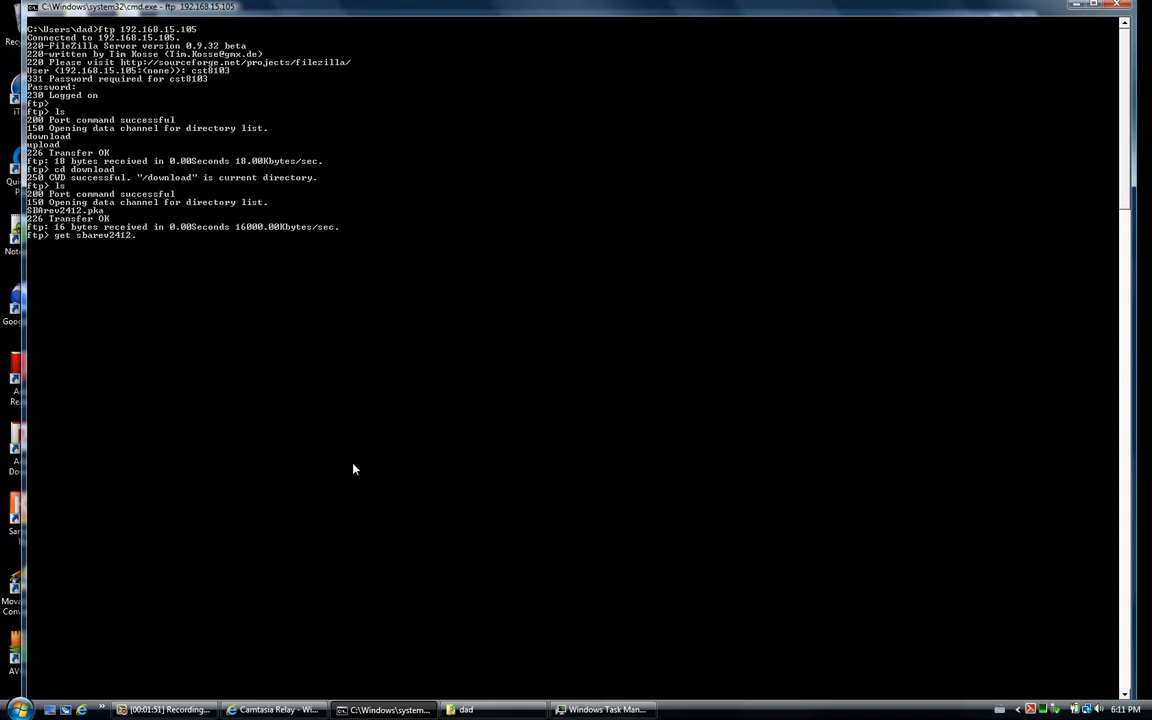
pyautogui.write('pka')
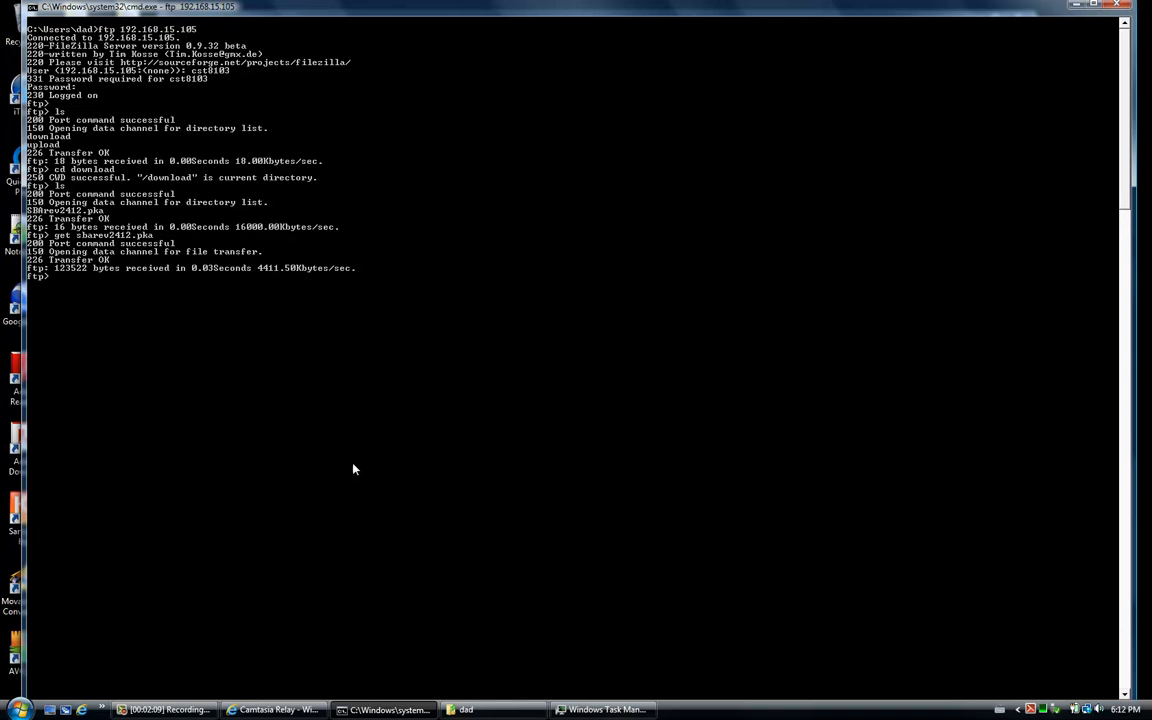
# - Check the local directory with lcd and quit the ftp session
pyautogui.write('lc')
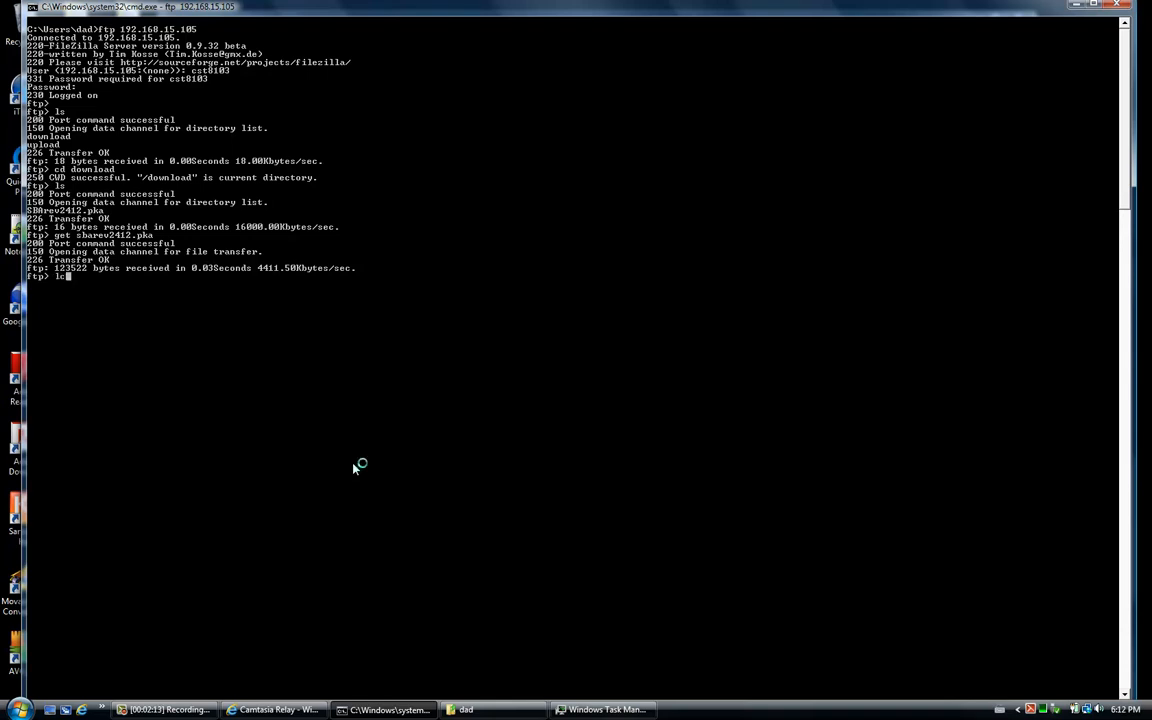
pyautogui.write('d')
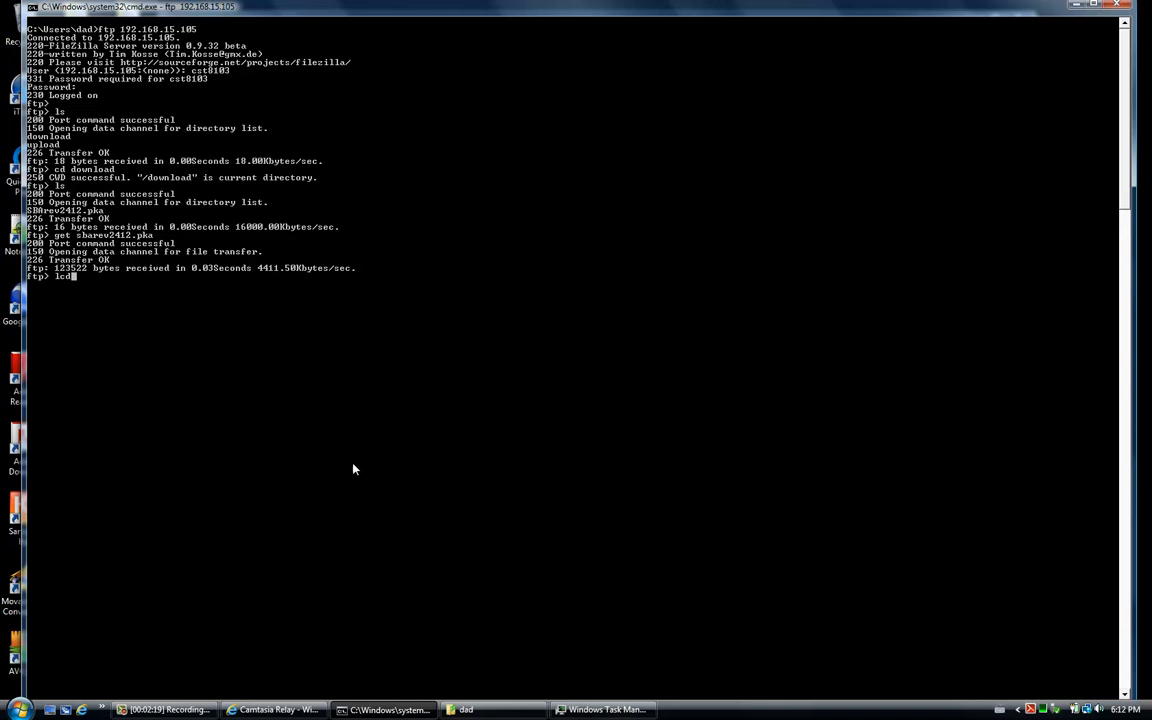
pyautogui.write('quit')
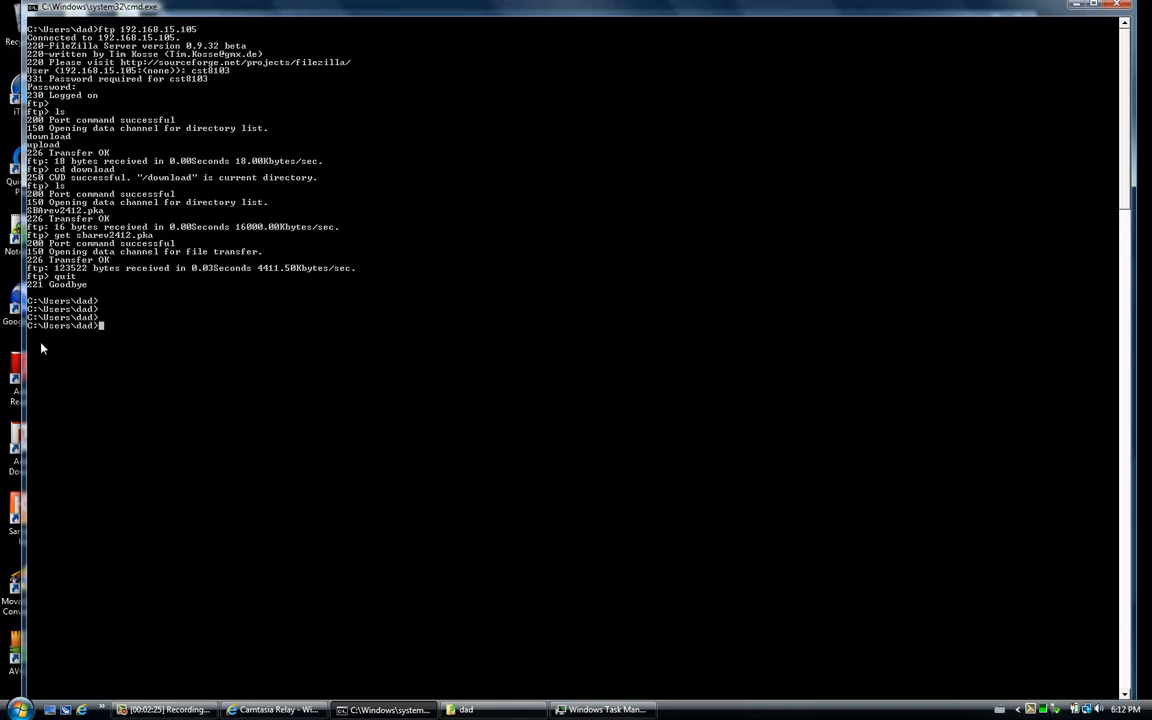
pyautogui.moveTo(44, 332)
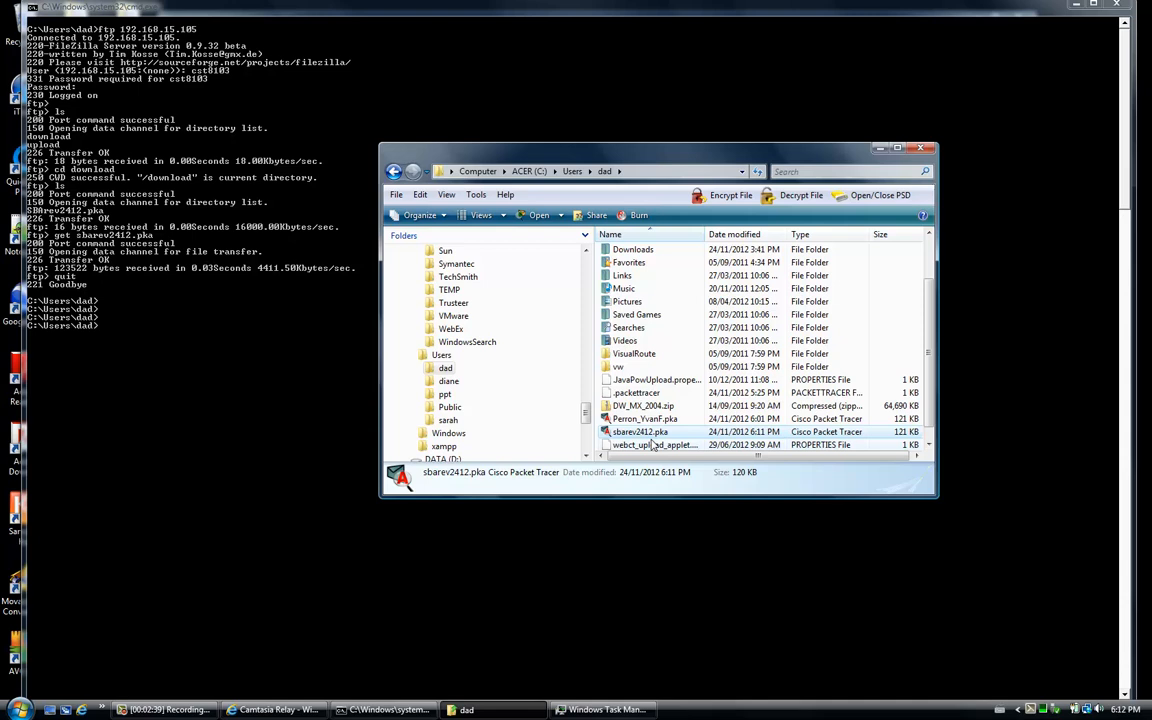
pyautogui.click(644, 418)
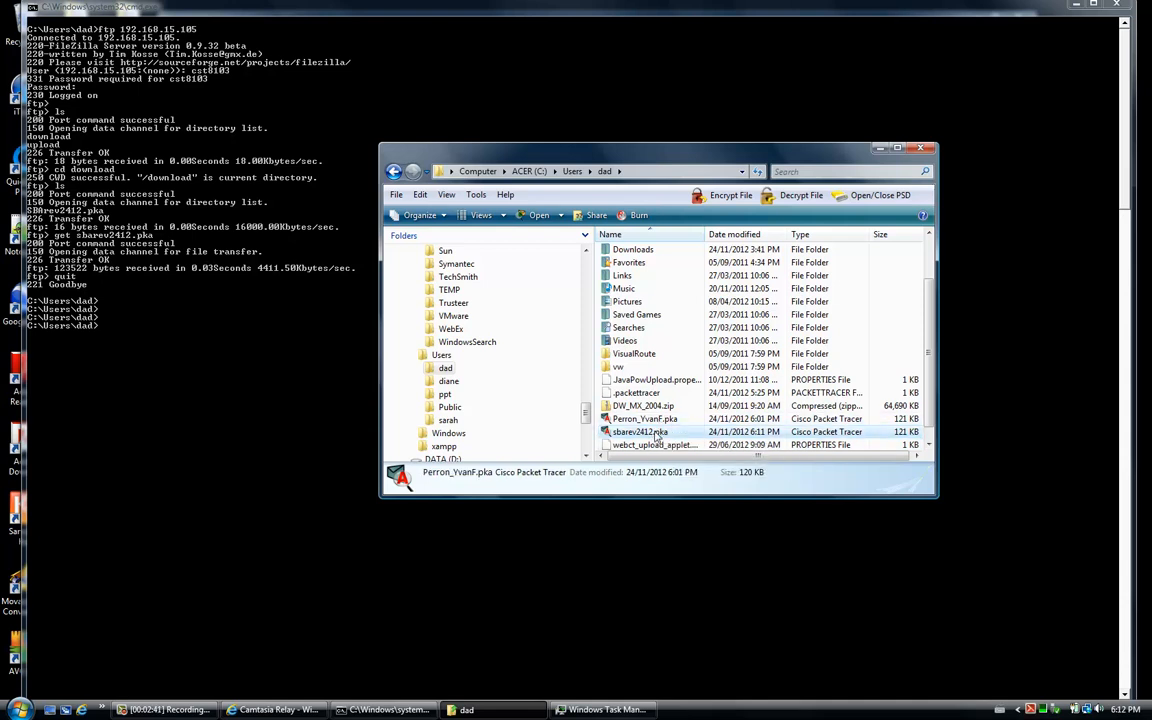
pyautogui.click(640, 432)
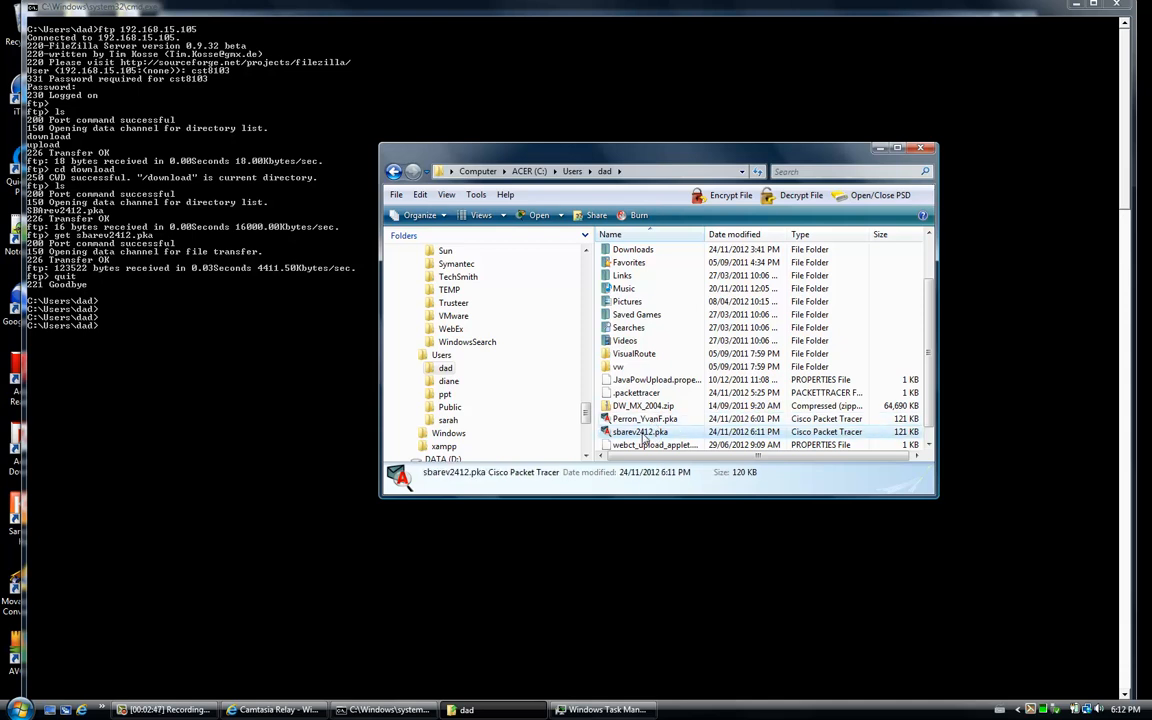
pyautogui.rightClick(640, 432)
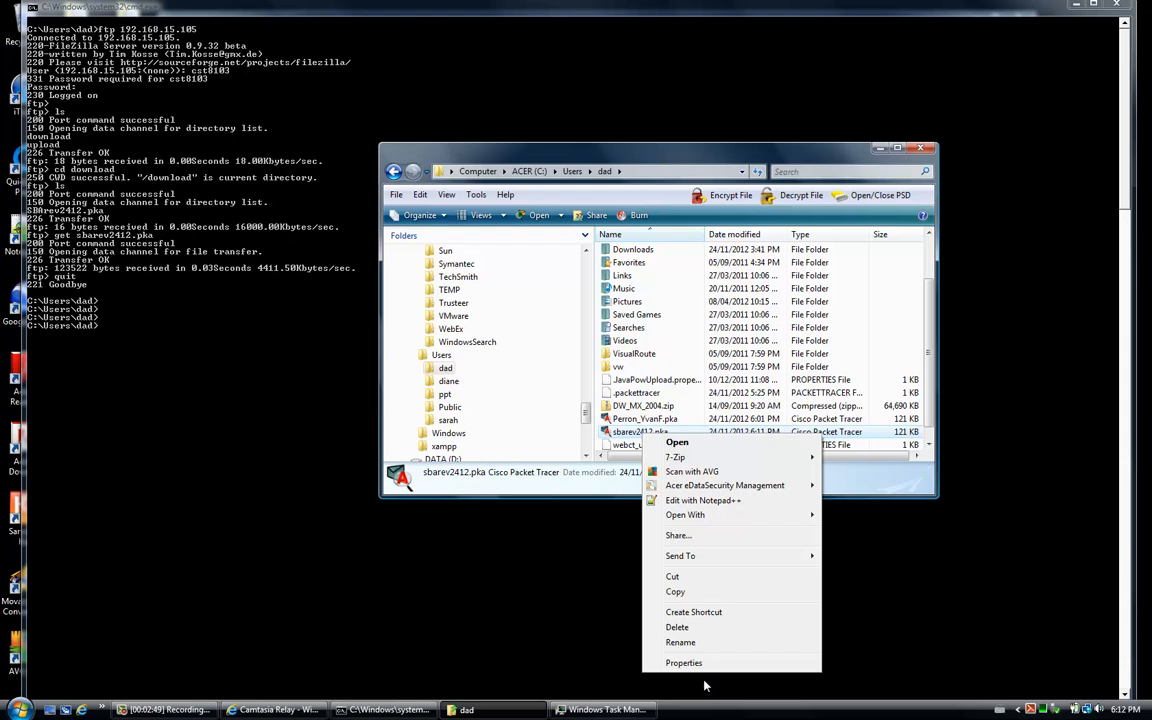
pyautogui.click(680, 642)
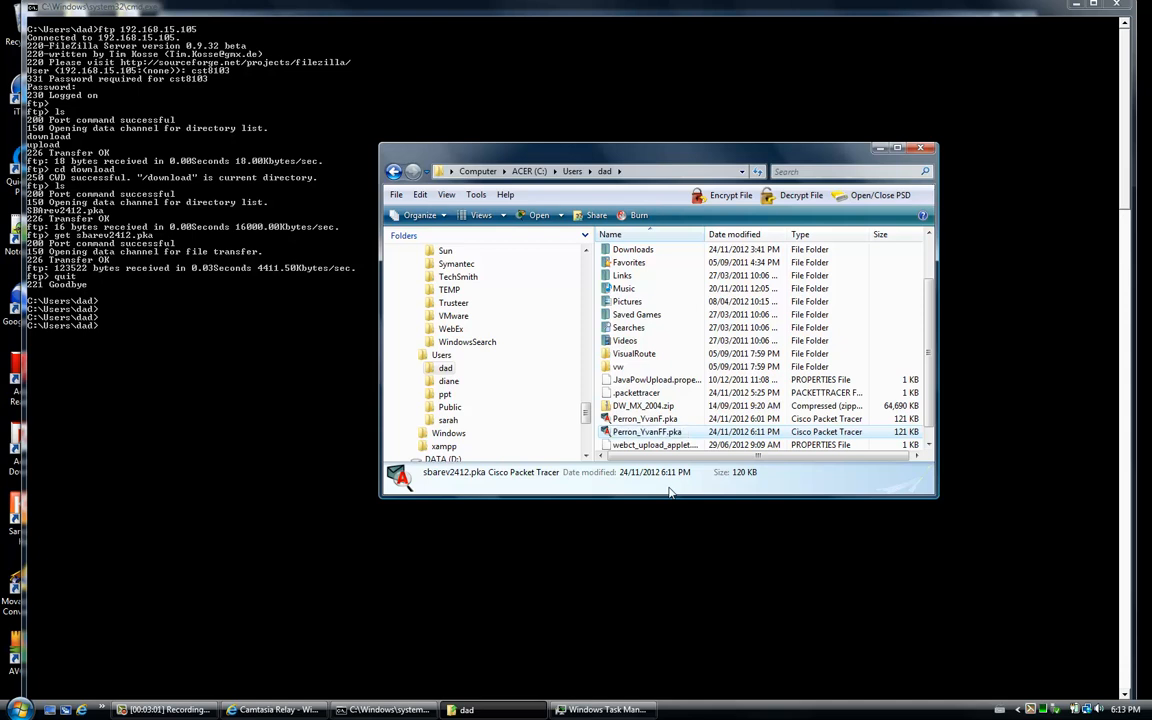
pyautogui.click(648, 432)
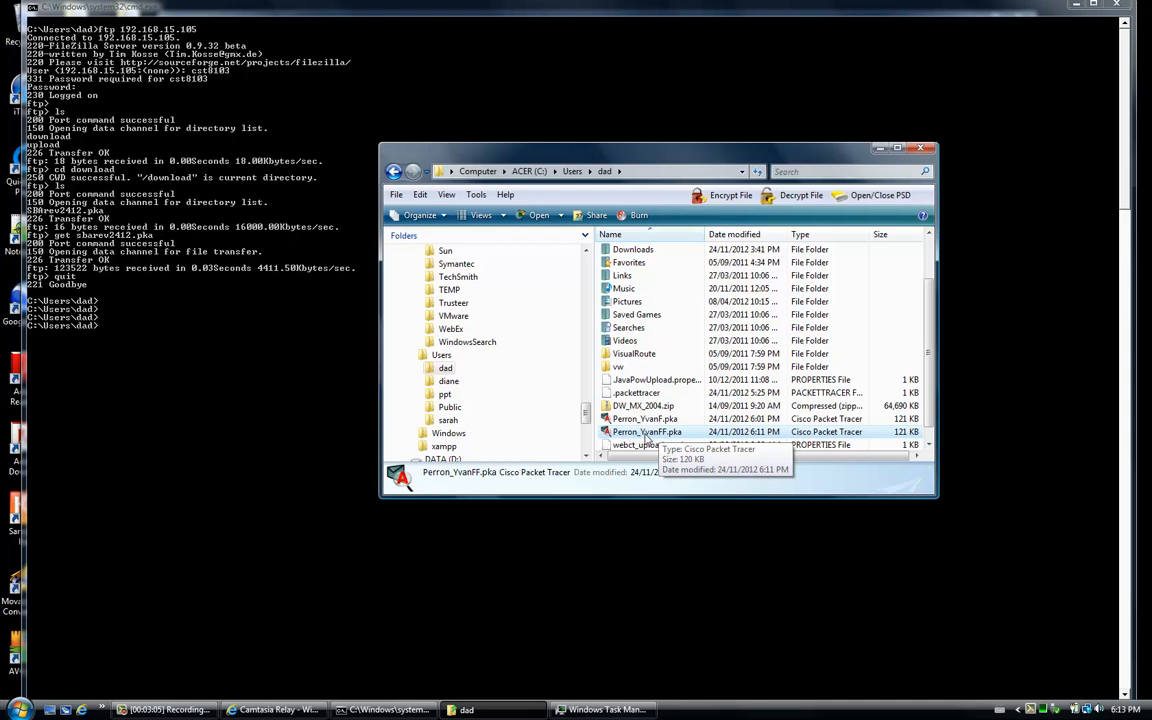
pyautogui.moveTo(664, 440)
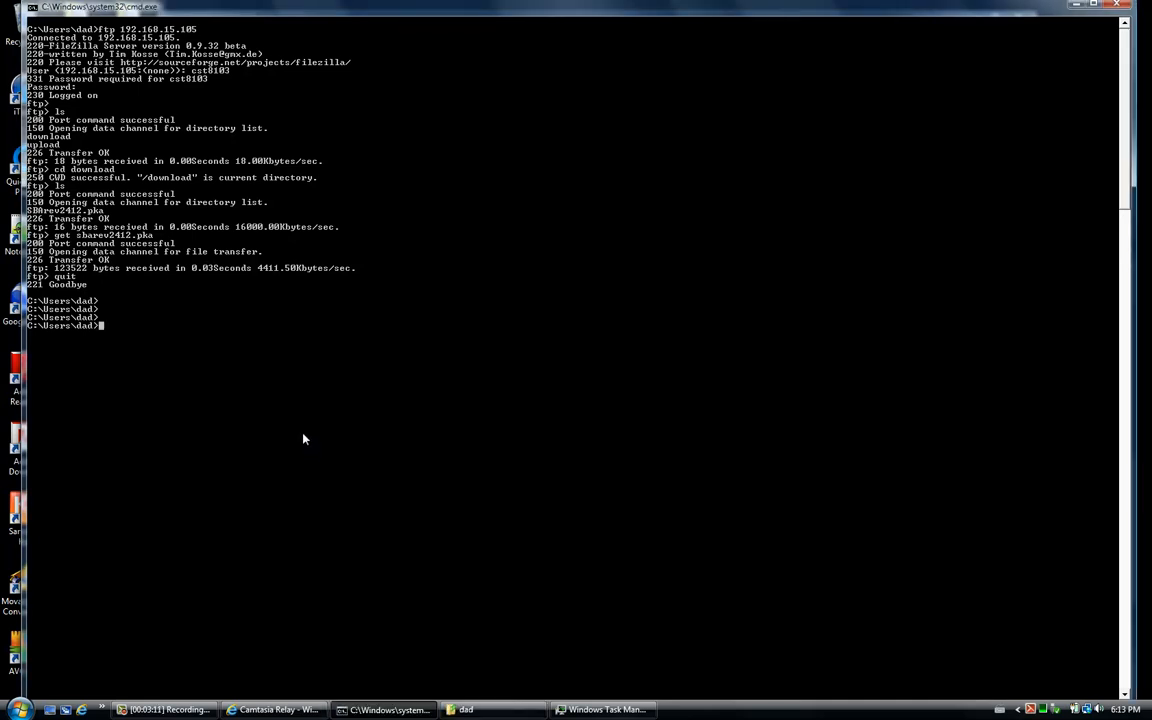
# - Start a new ftp session to 192.168.15.105 and submit the login name
pyautogui.write('ftp 192.168.15.105')
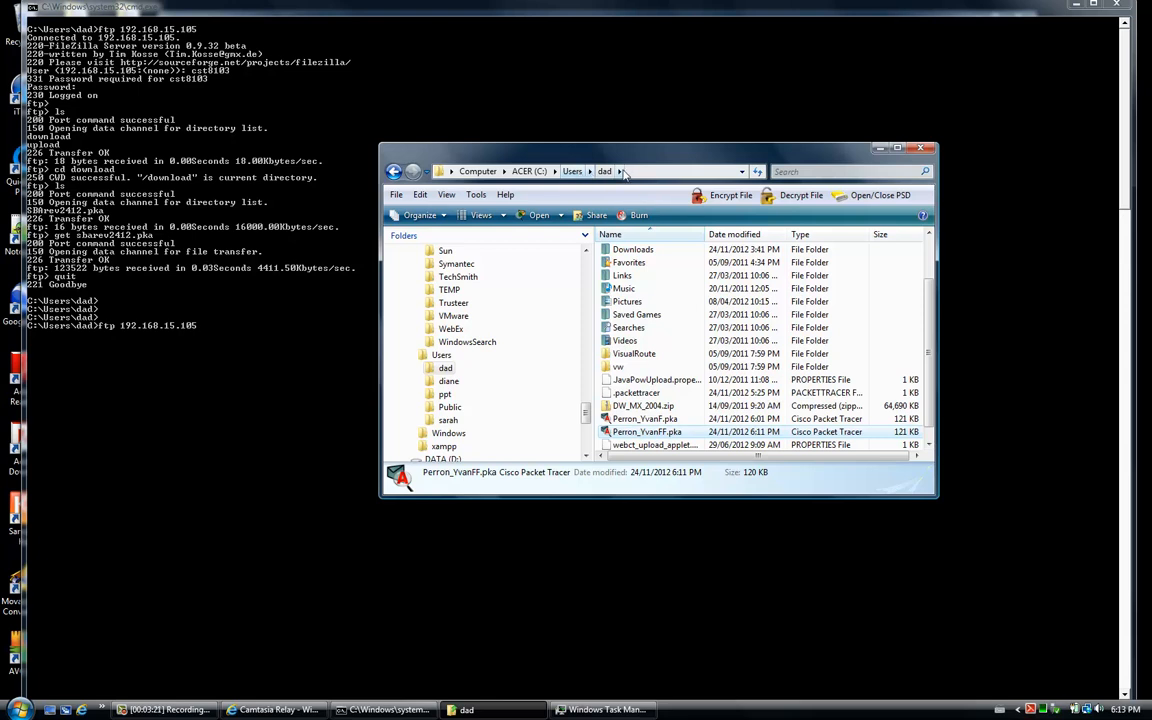
pyautogui.moveTo(644, 432)
pyautogui.write('cst010')
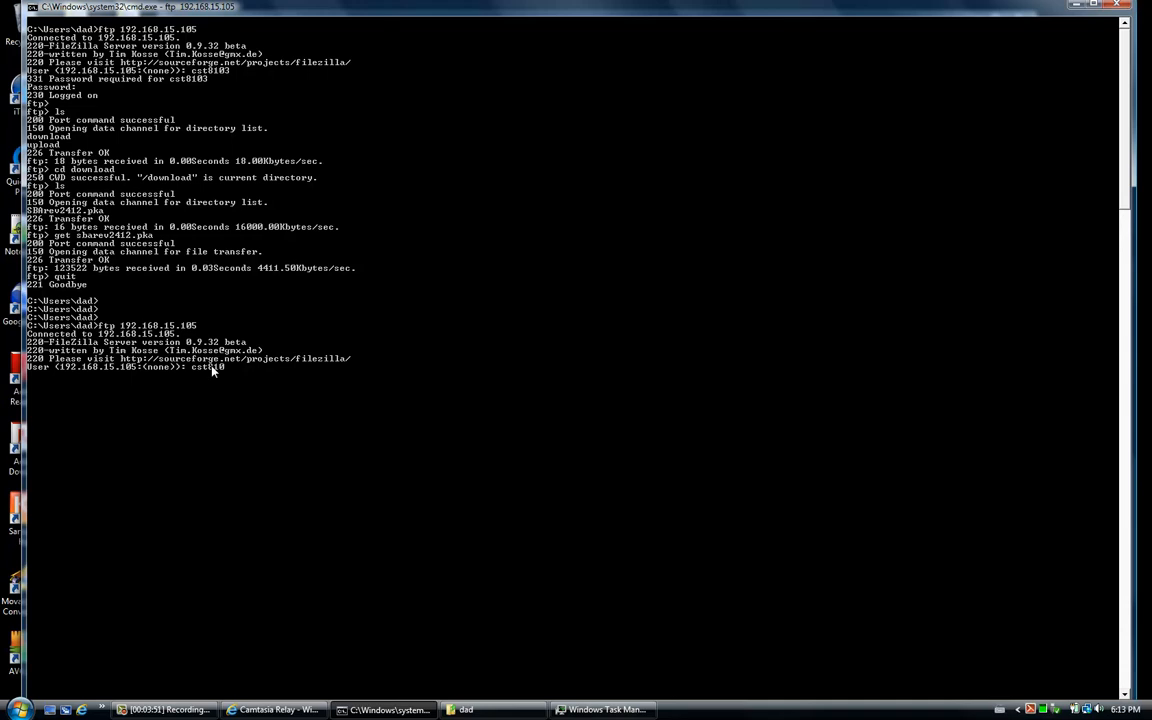
pyautogui.press('enter')
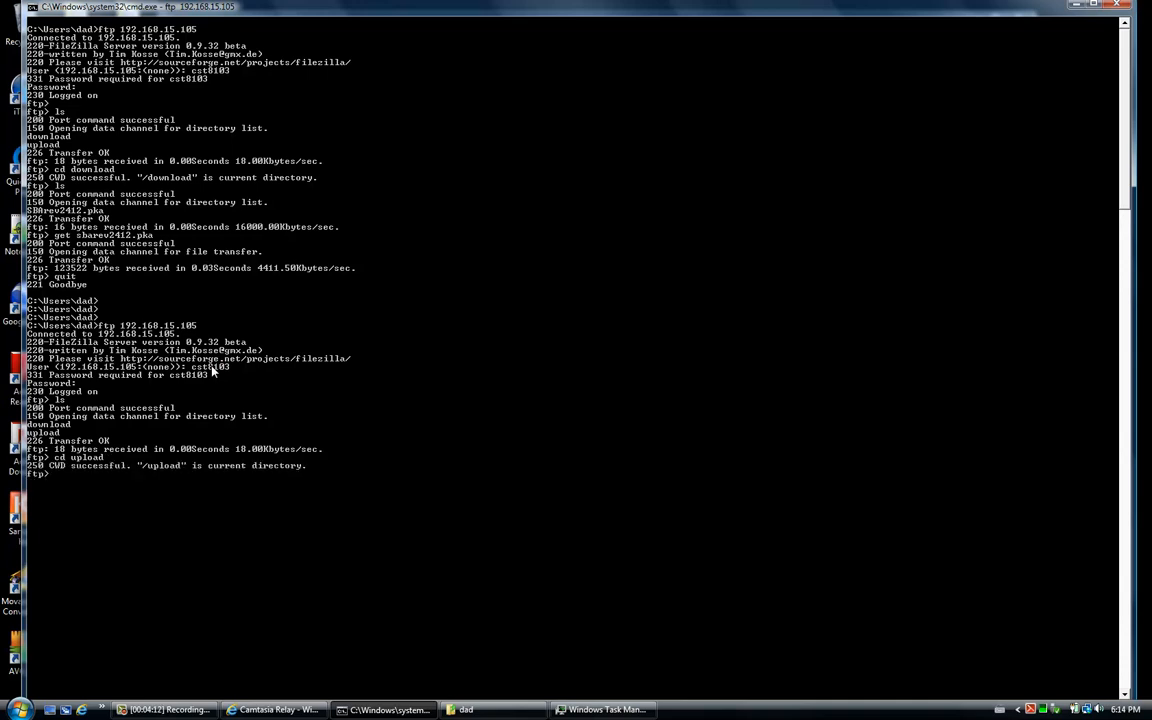
# - Upload perron_yvanfff.pka with put, retrying after the first attempt fails
pyautogui.write('put')
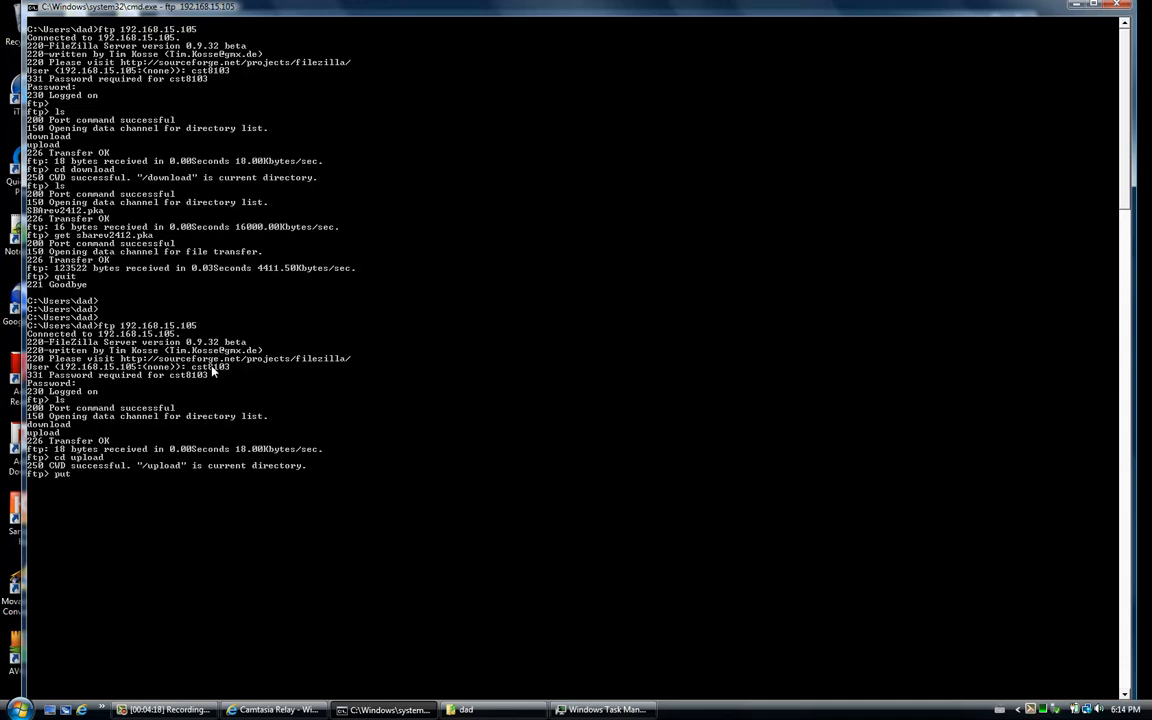
pyautogui.write('perm')
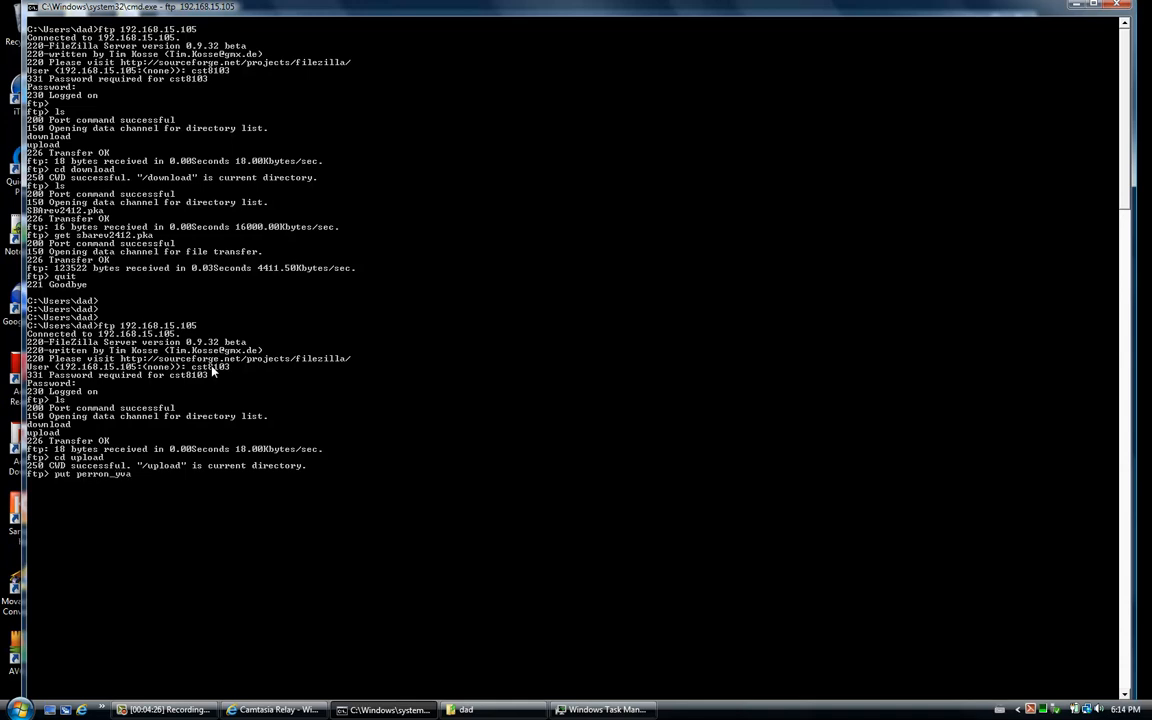
pyautogui.write('nfff')
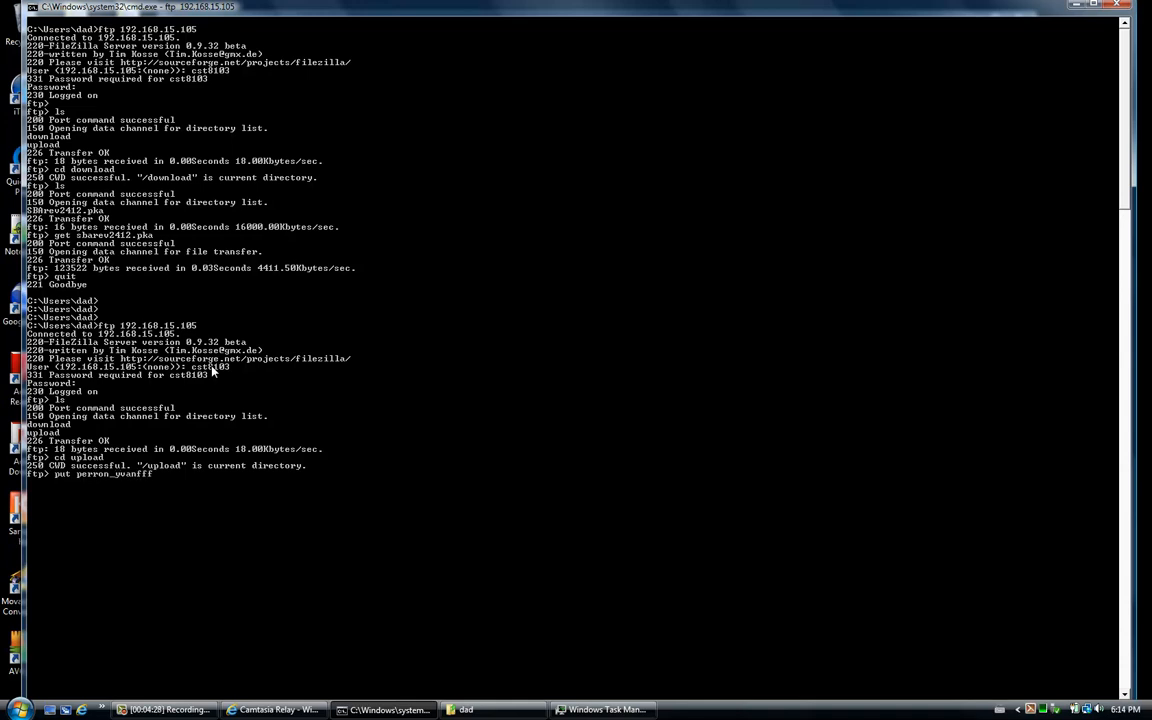
pyautogui.write('.p')
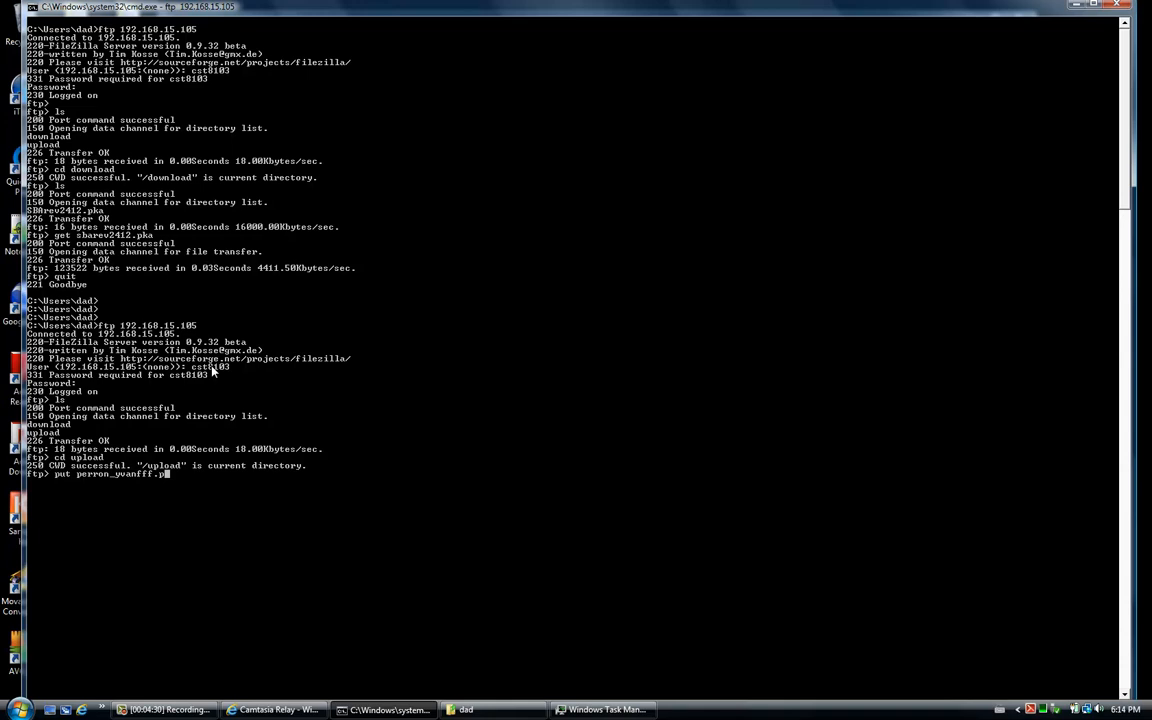
pyautogui.write('ka')
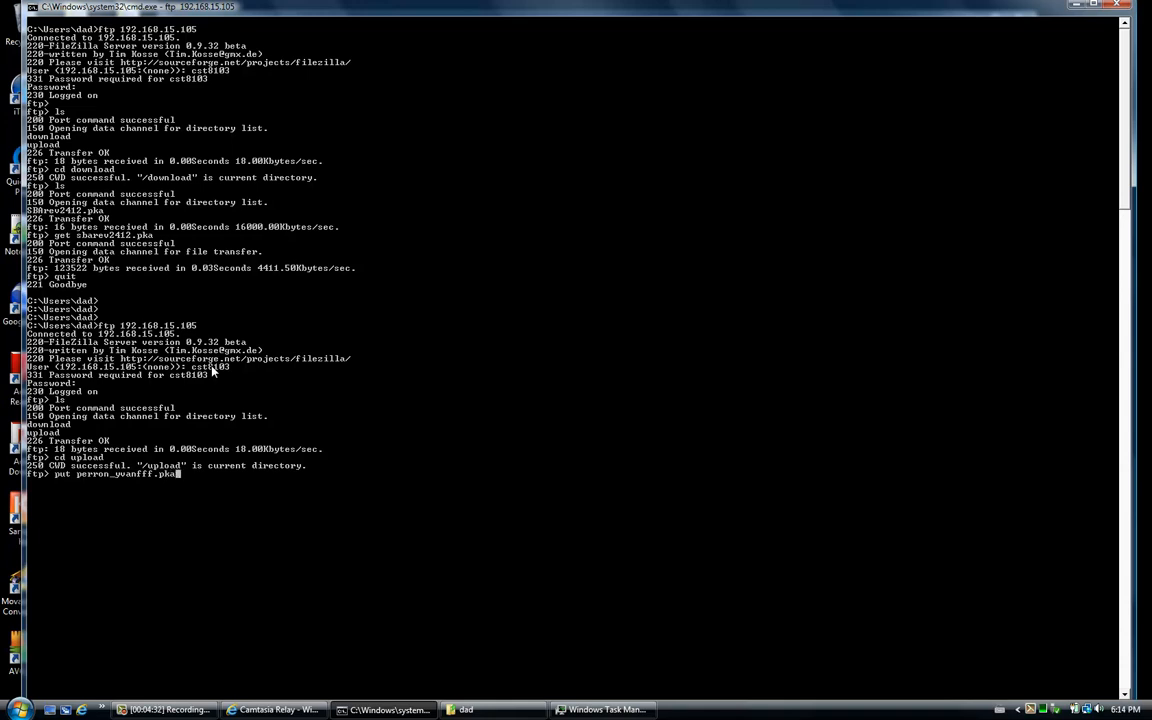
pyautogui.press('enter')
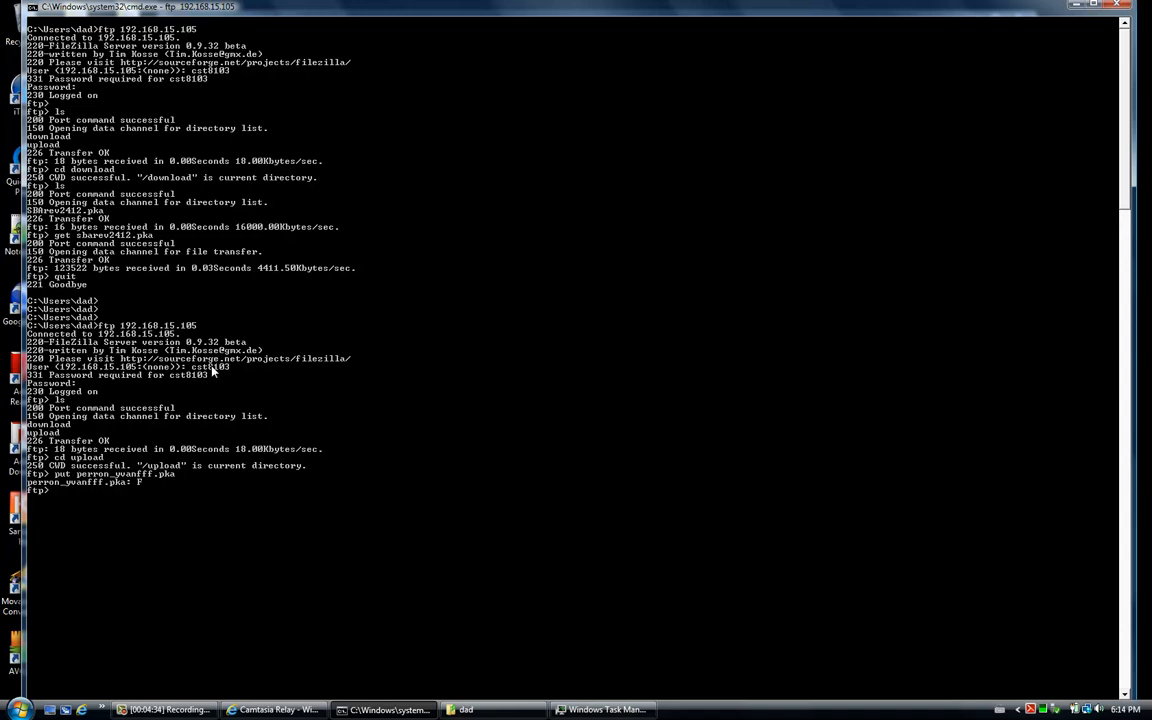
pyautogui.write('put perron_yvanfff.pka')
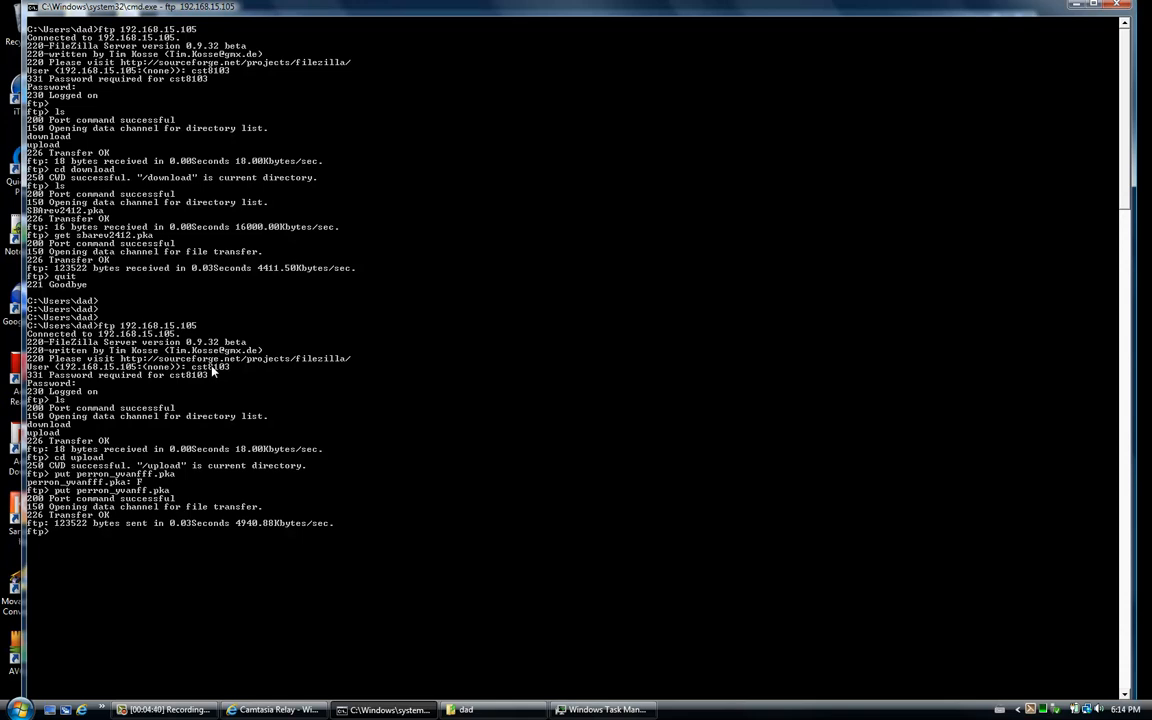
pyautogui.moveTo(108, 504)
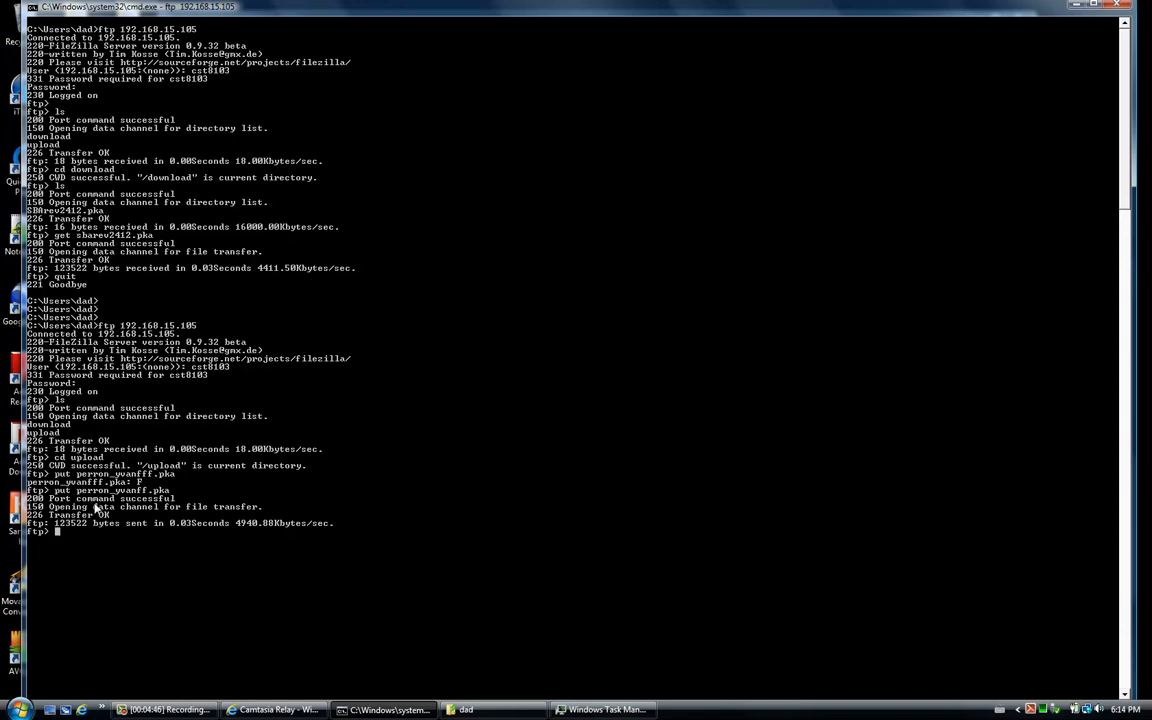
pyautogui.moveTo(182, 548)
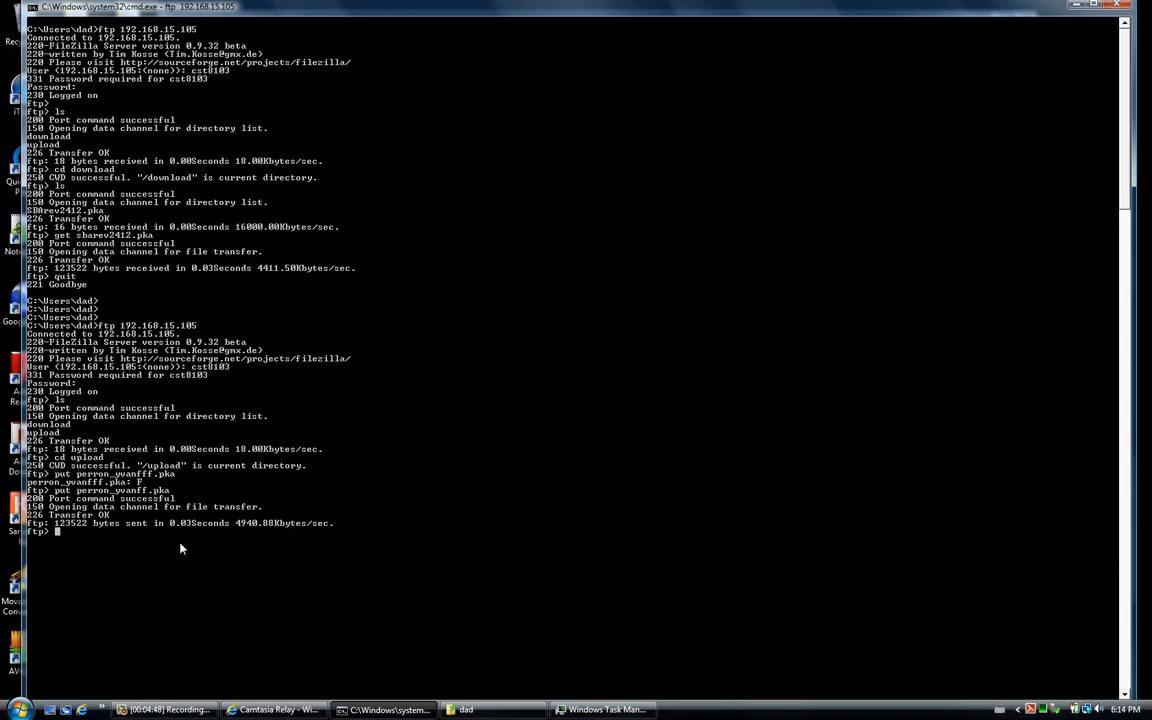
pyautogui.write('ls')
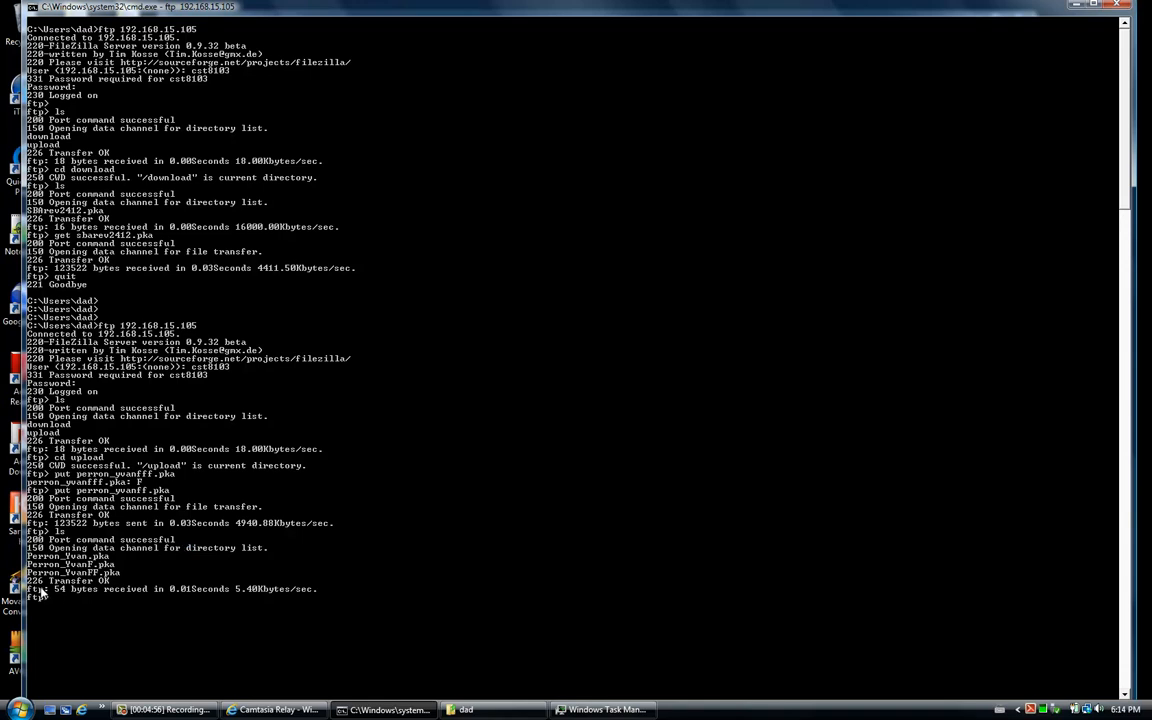
pyautogui.moveTo(112, 576)
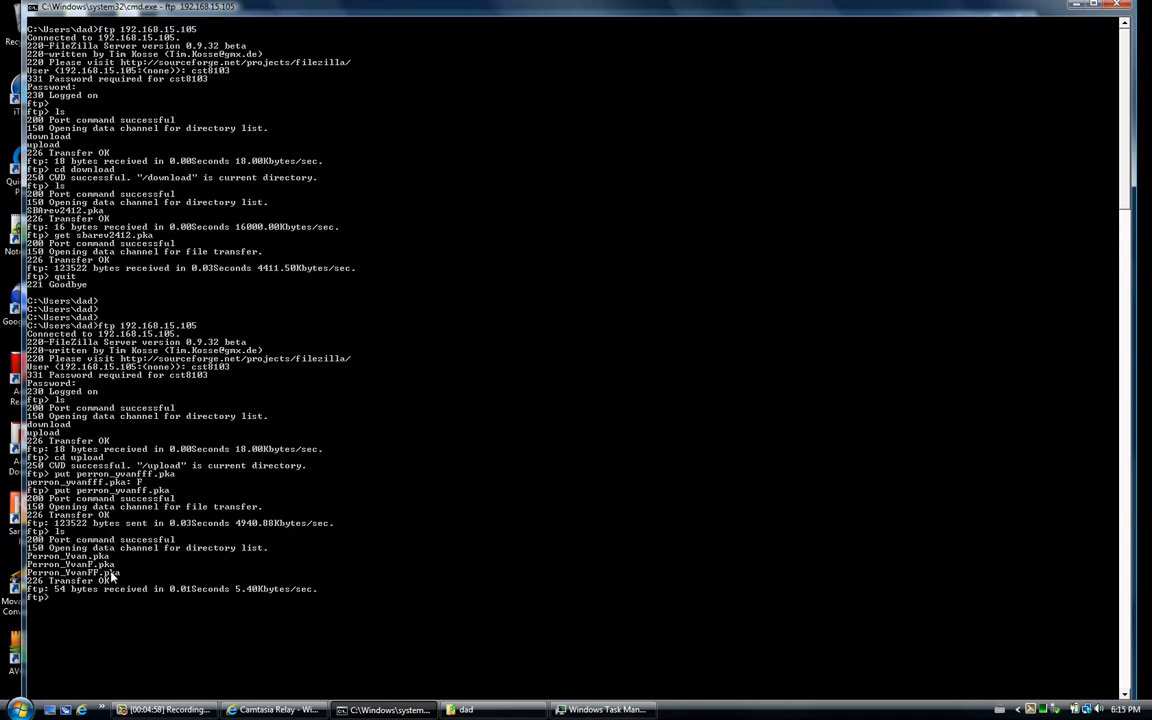